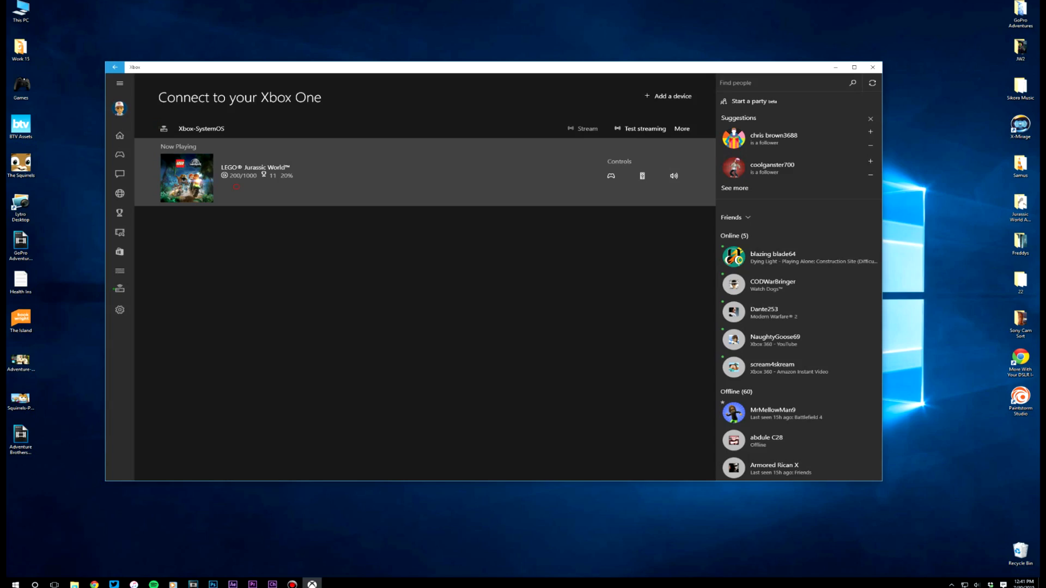
- Start streaming the Xbox-SystemOS console to the Xbox app
click(581, 128)
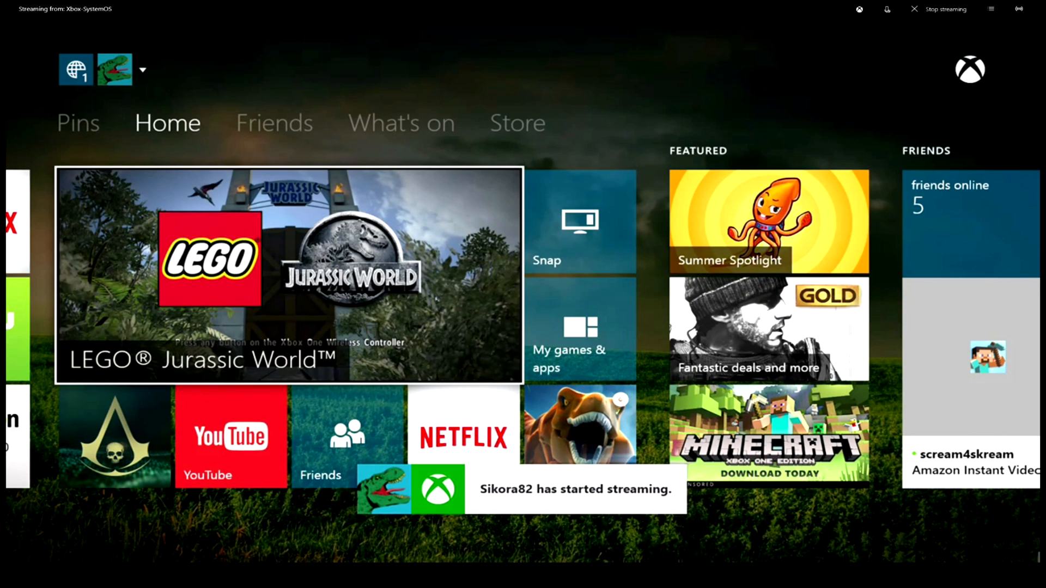
- Launch LEGO Jurassic World from the streamed console dashboard
click(273, 123)
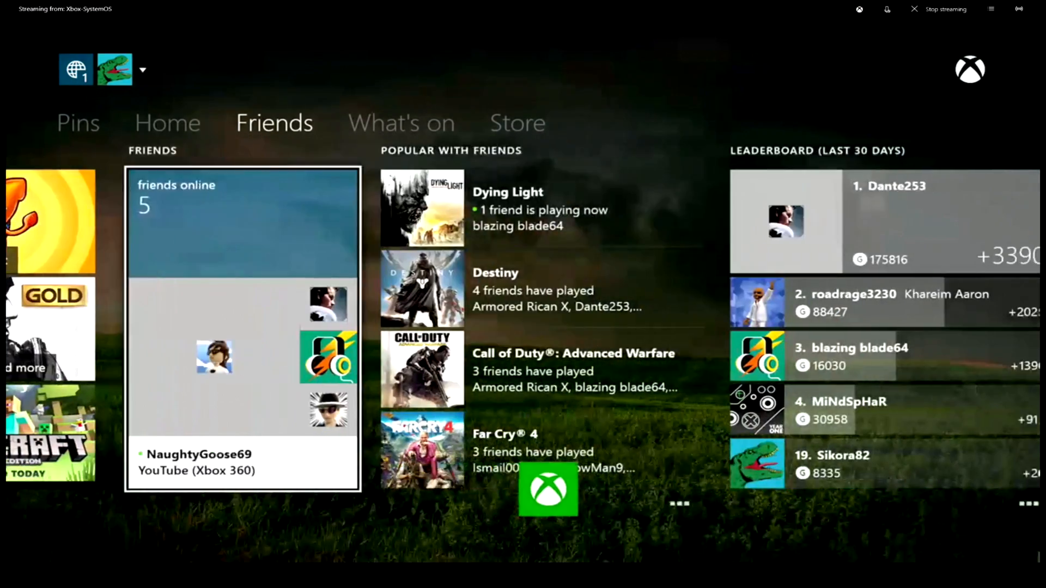
click(167, 122)
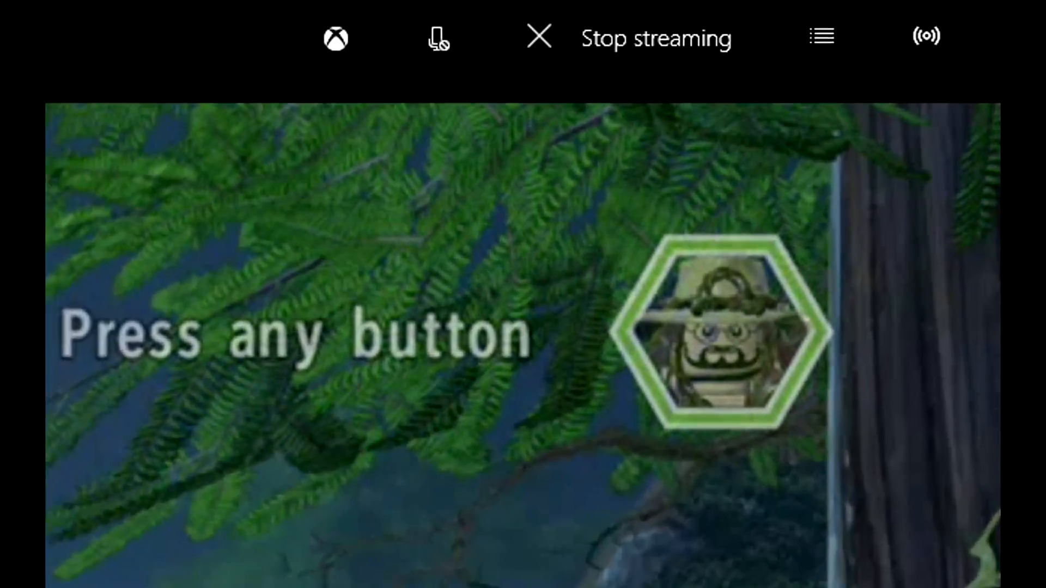
- Play LEGO Jurassic World briefly, then return to the console Home dashboard
click(924, 36)
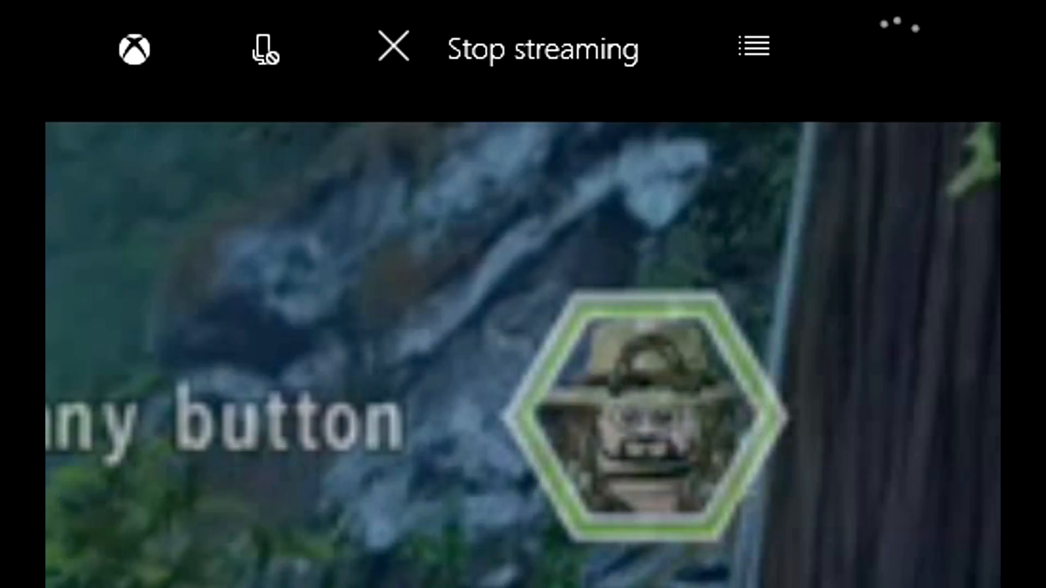
click(906, 47)
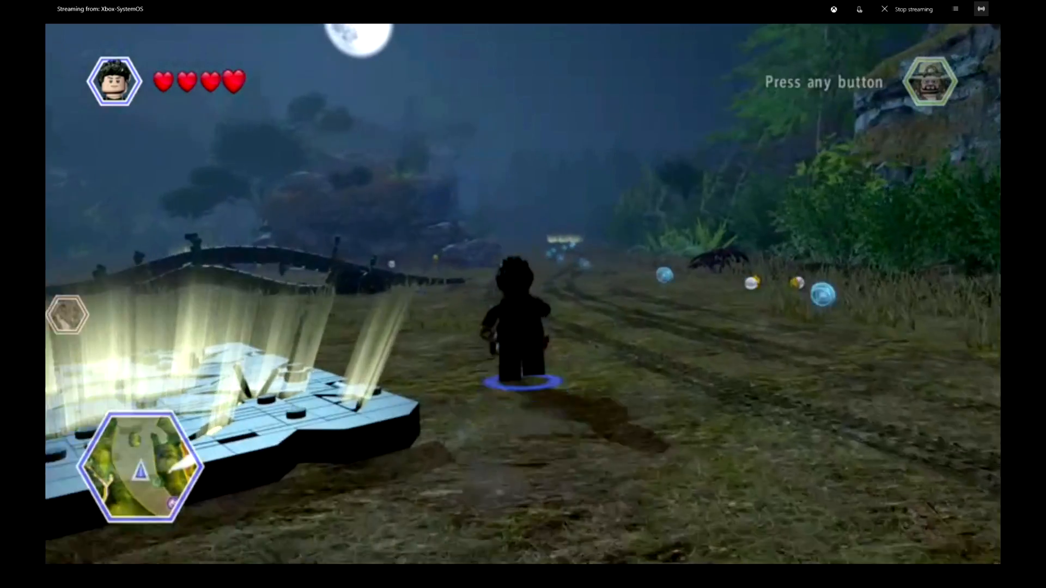
click(980, 8)
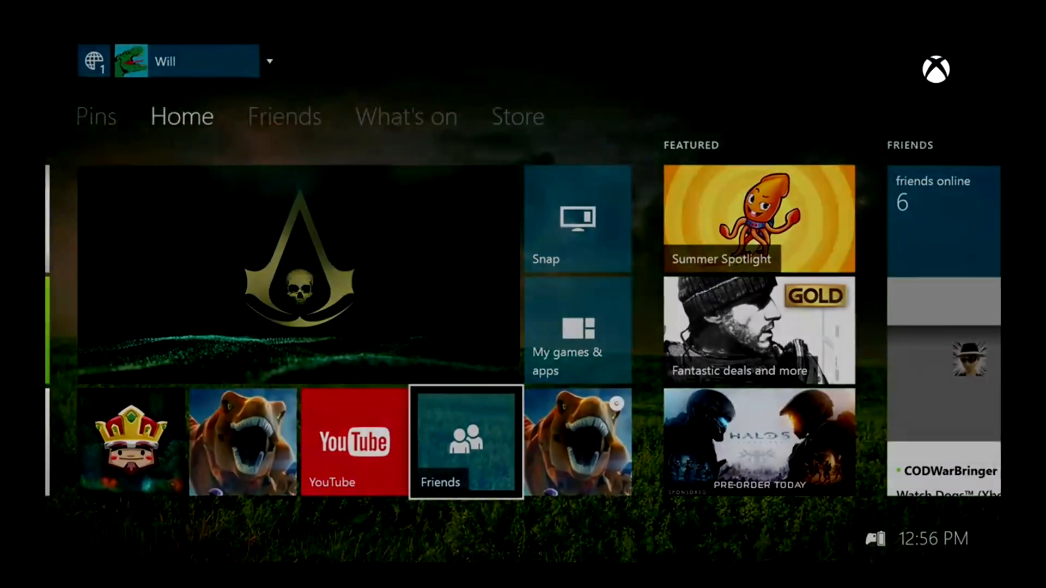
- View the console's friends list, then stop streaming
click(465, 442)
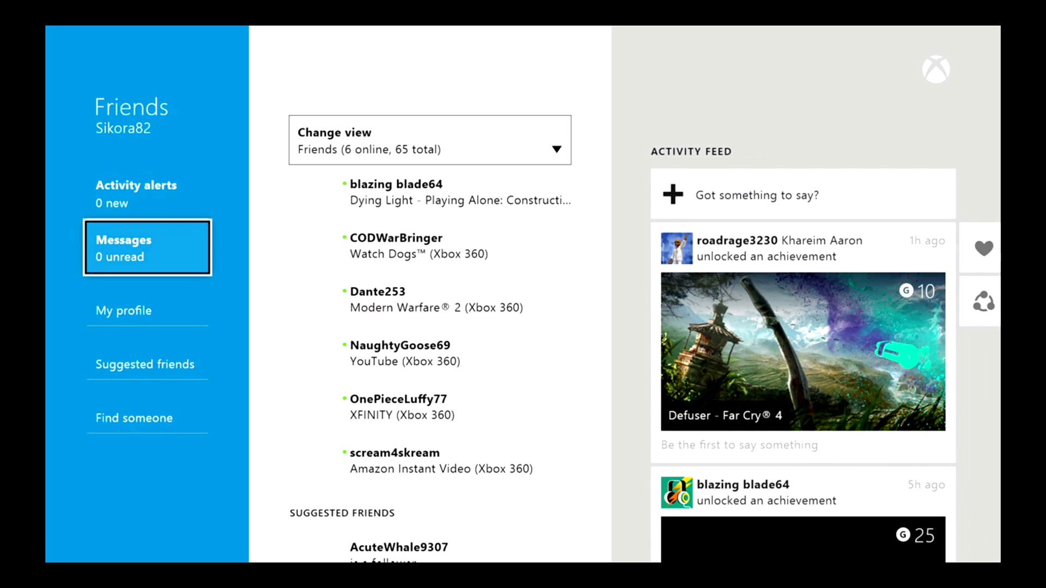
click(146, 418)
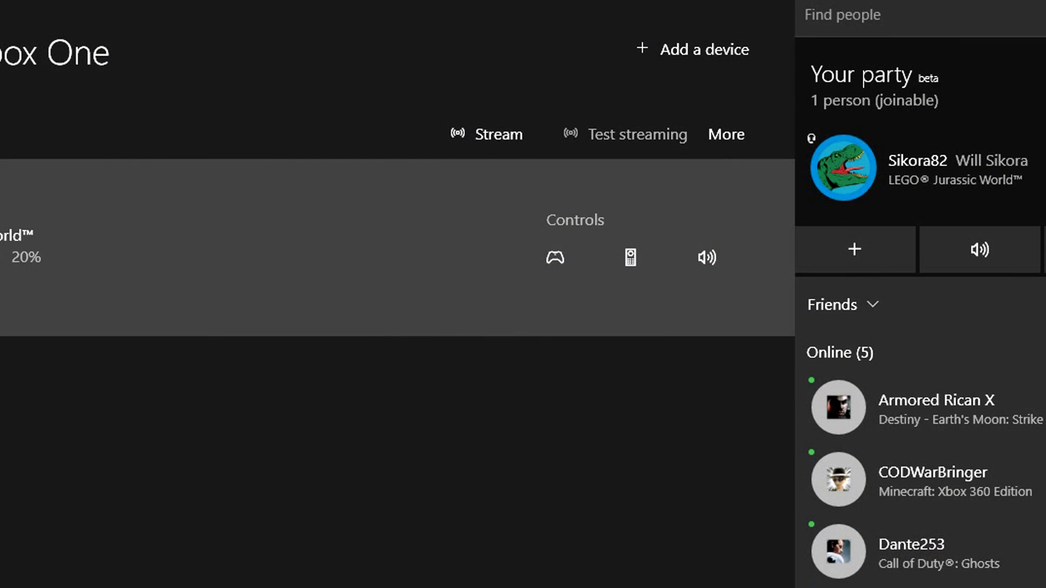
- Turn off the Xbox-SystemOS console from More, then disconnect the app from it
click(726, 134)
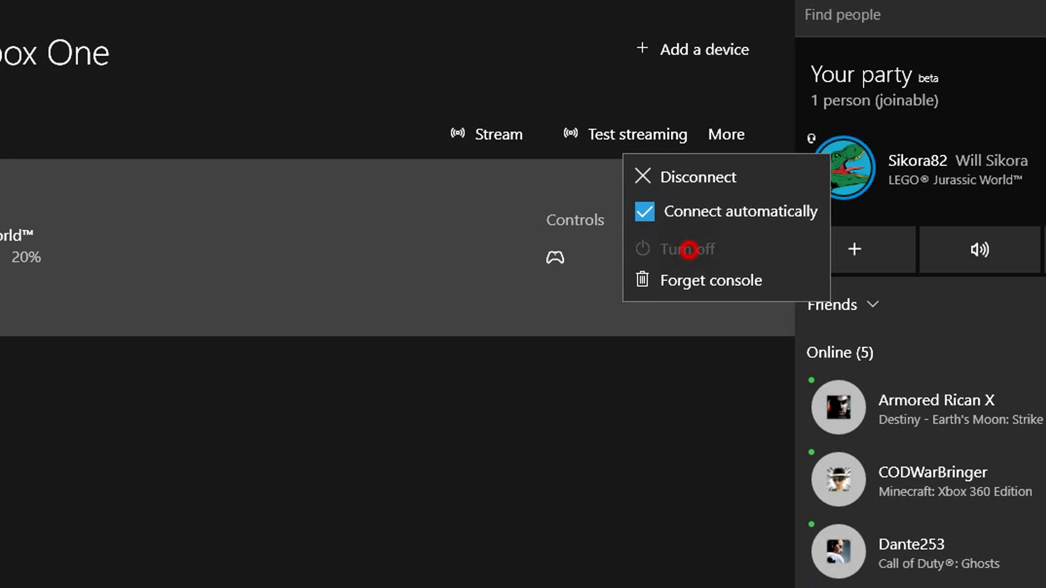
click(687, 249)
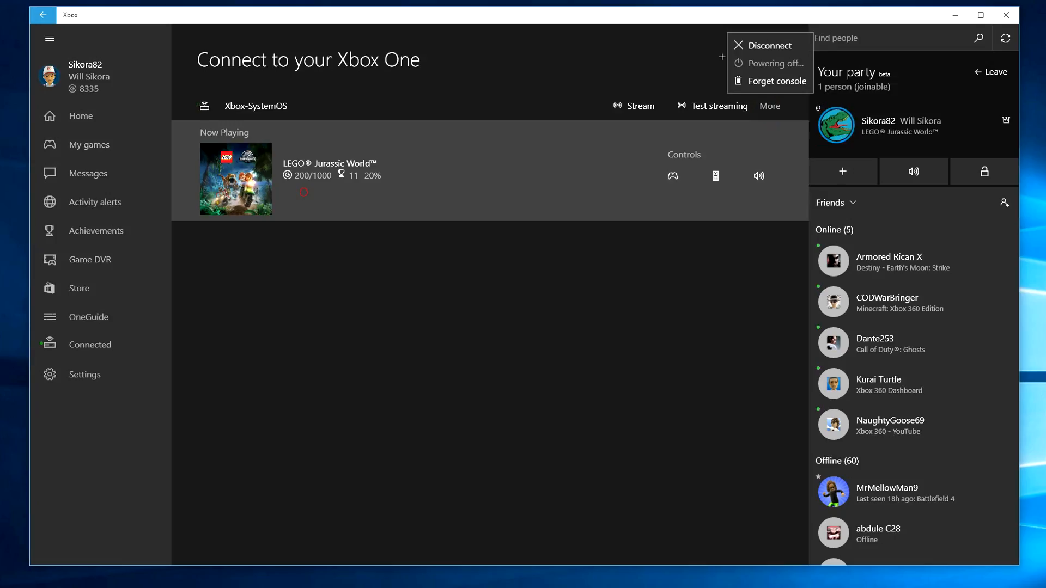
click(767, 45)
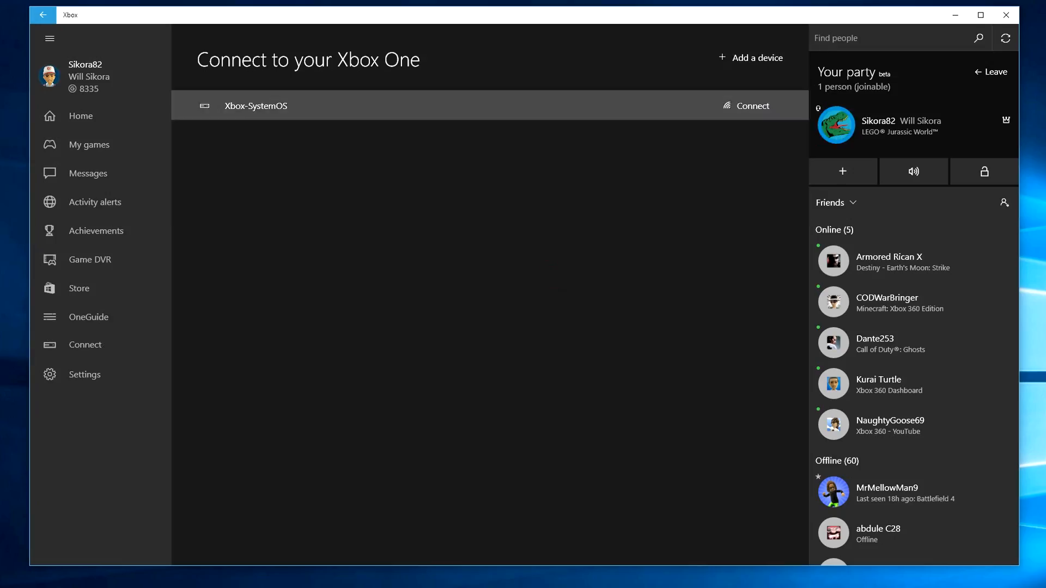